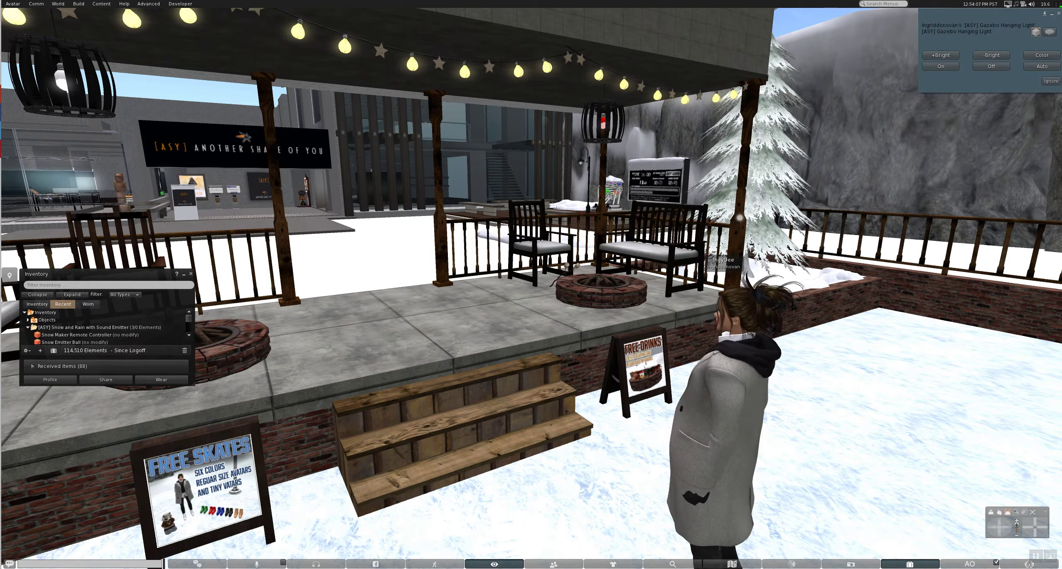
Step: Sit the avatar on the Ice Rink Bench beside the gazebo fire pit
click(1041, 54)
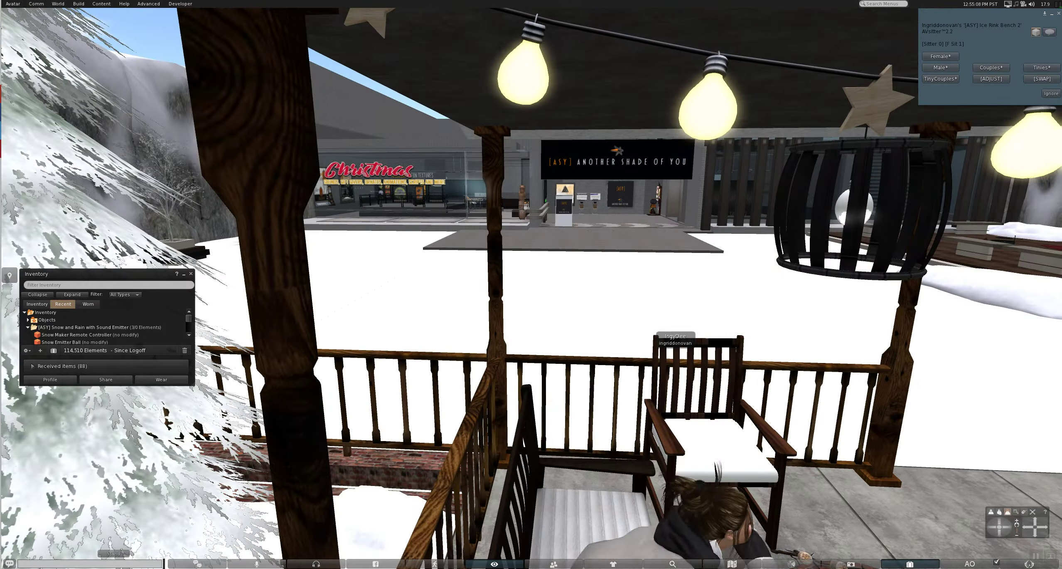
Step: Choose the Female F Roast pose and accept the Marshmallow Stick
click(940, 56)
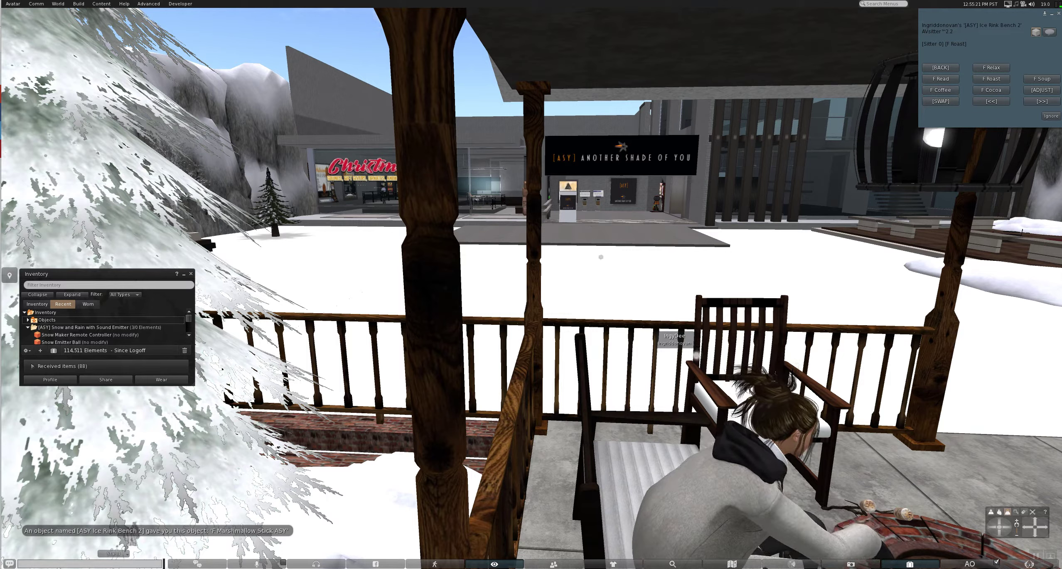
right_click(45, 327)
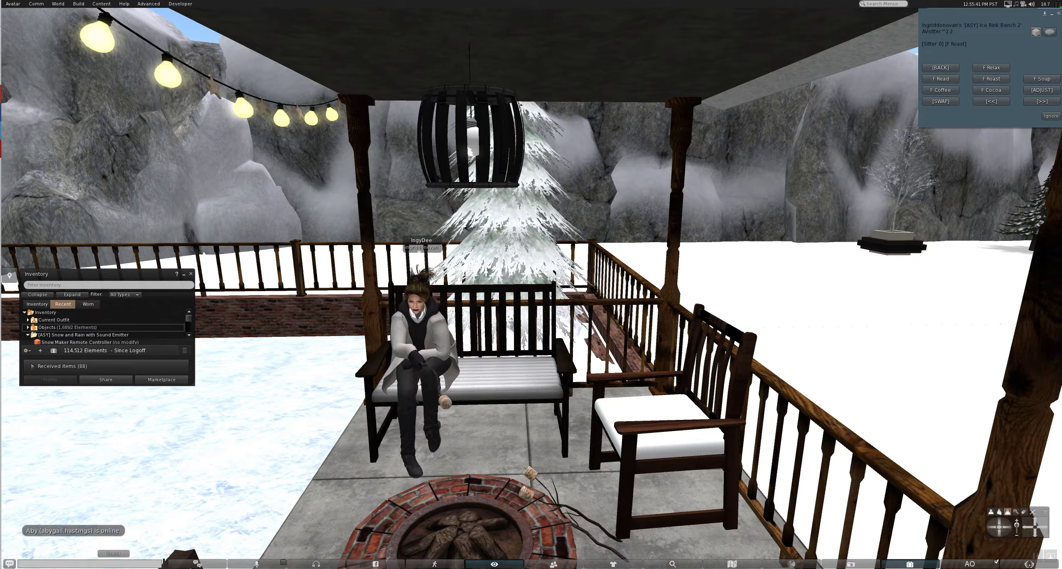
Step: Stand the avatar up from the bench using the pie menu's Stand Up
right_click(412, 402)
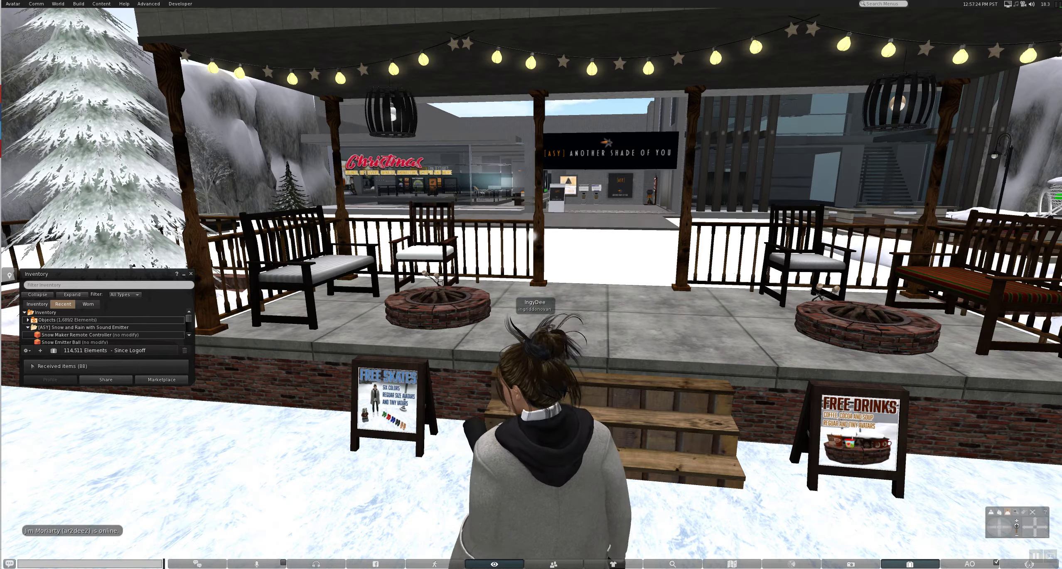
Step: Touch the Particle/Sound Controller sign to open the Snow Maker Remote Controller menu
right_click(74, 334)
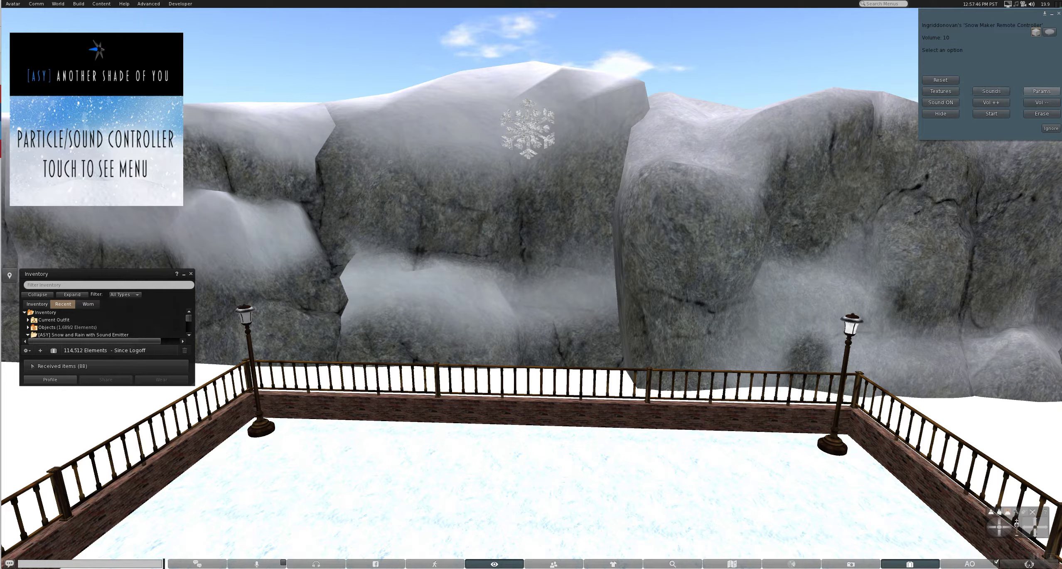
Step: Start the snow maker and switch its sound ON
click(940, 91)
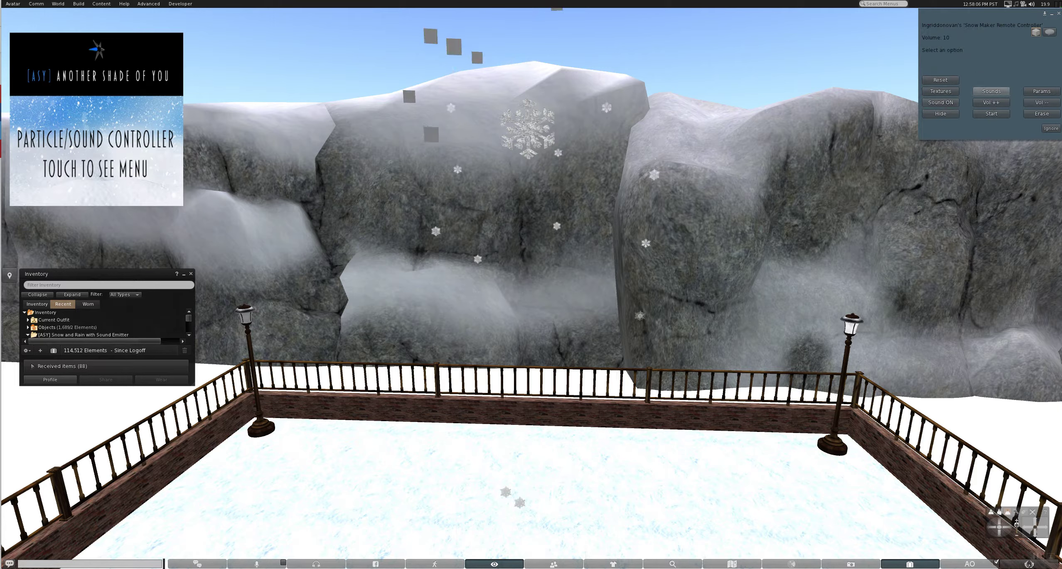
click(990, 91)
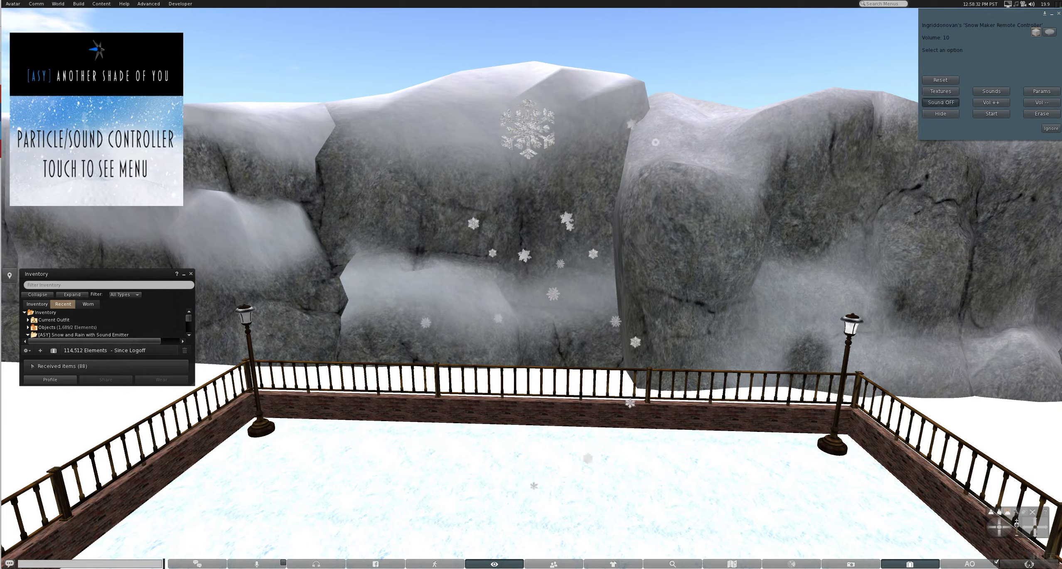
Step: Turn the snow sound OFF, then hide and re-show the snowflake emitter
click(940, 102)
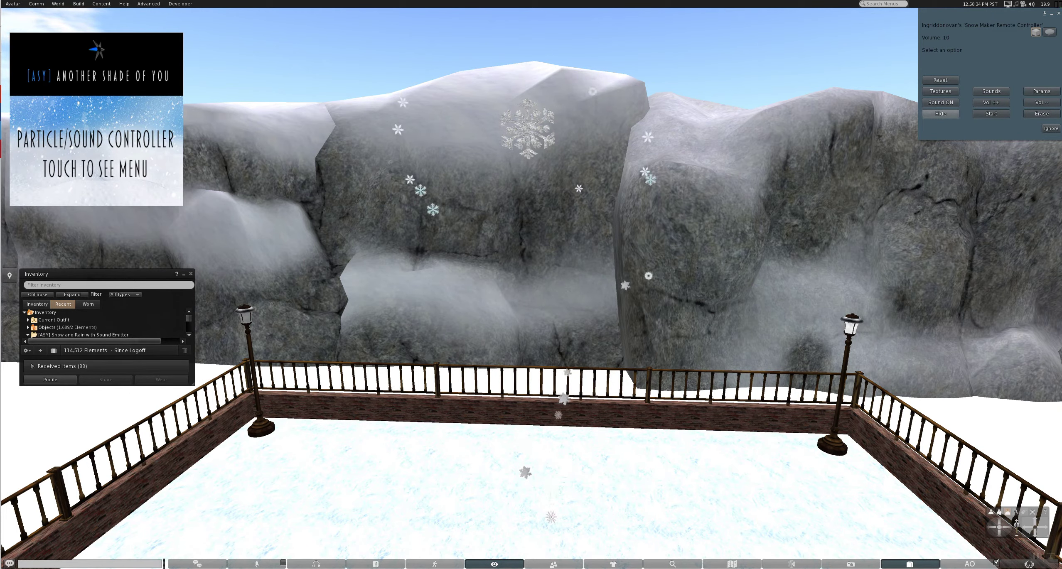
click(940, 114)
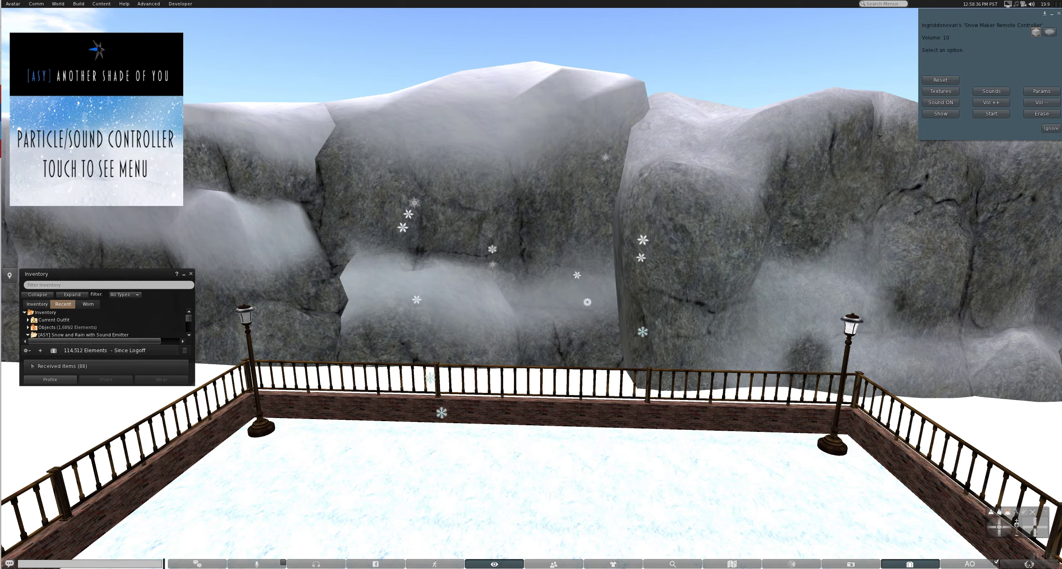
click(940, 114)
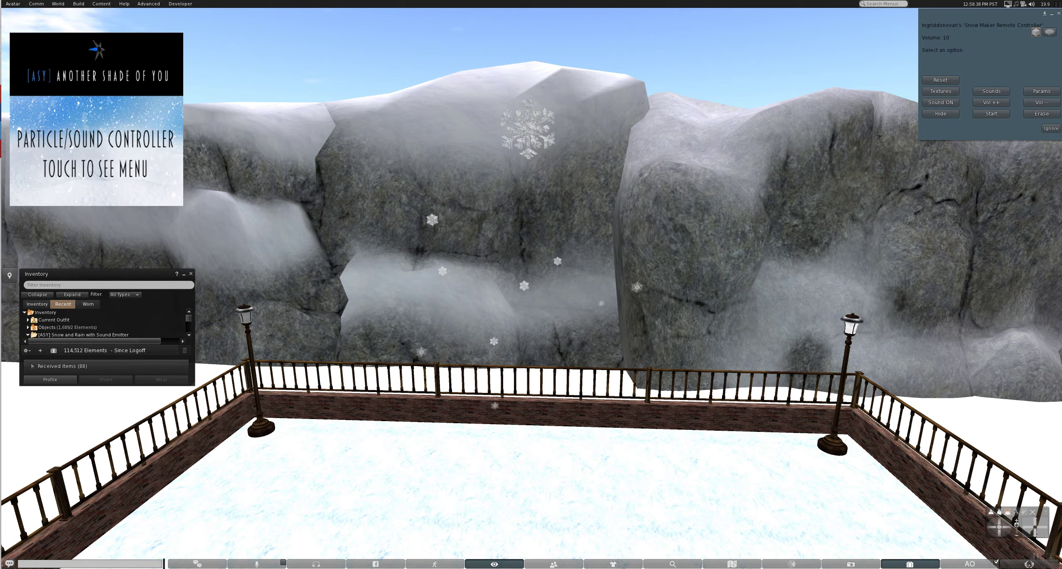